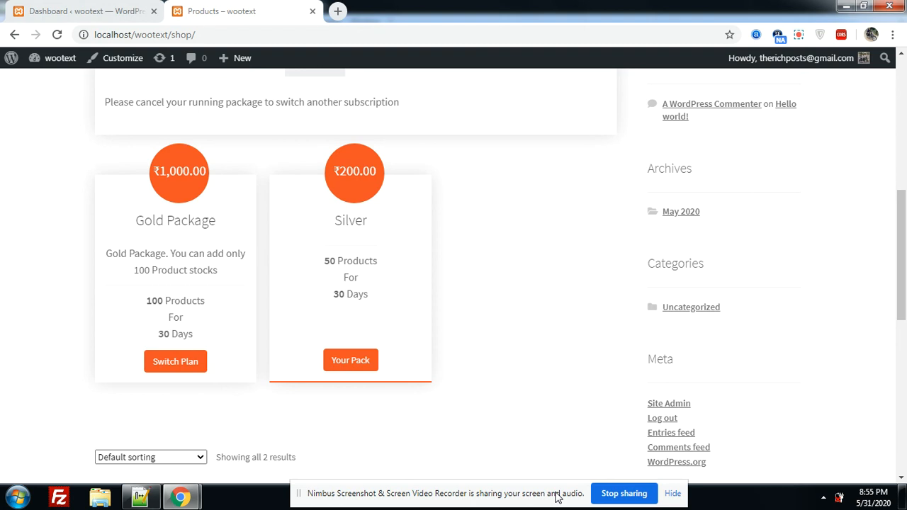
- Switch from the shop page to the wootext admin Dashboard tab
left_click(82, 11)
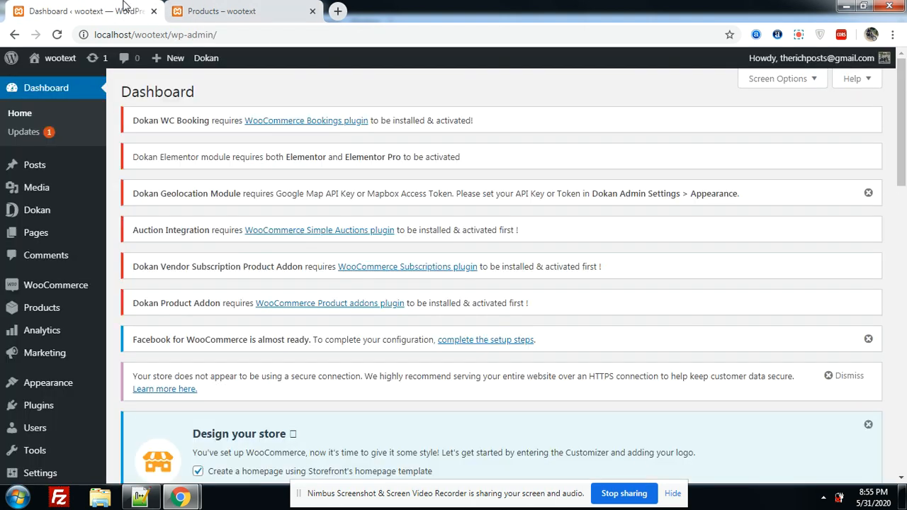
mouse_move(46, 256)
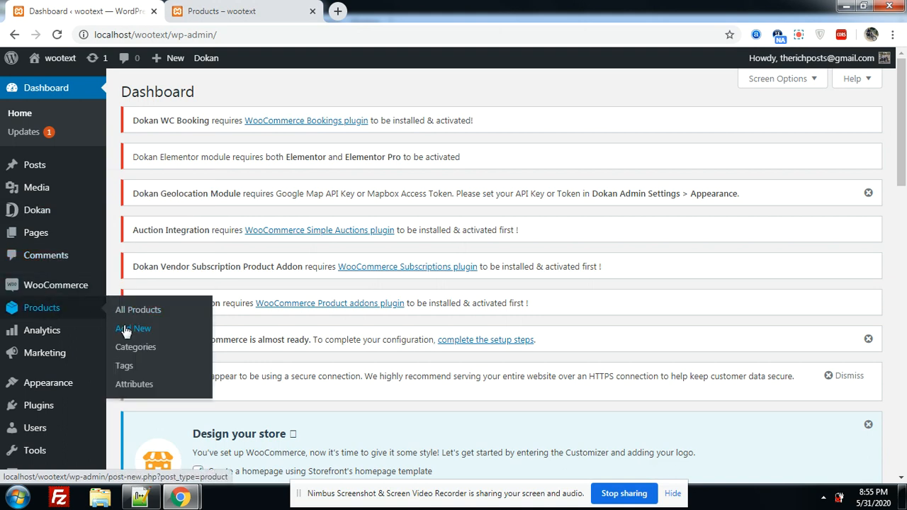
- Start a new product from Products > Add New, reaching the stock-limit warning
left_click(133, 328)
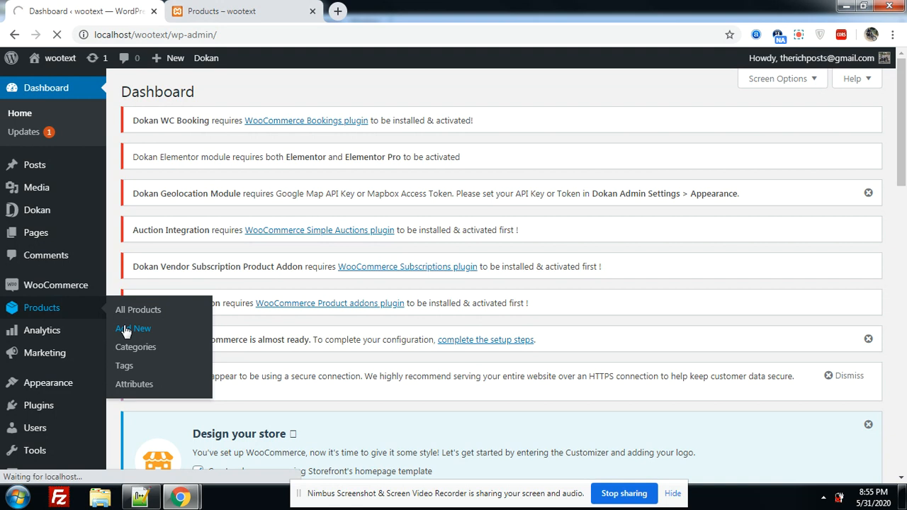
left_click(132, 328)
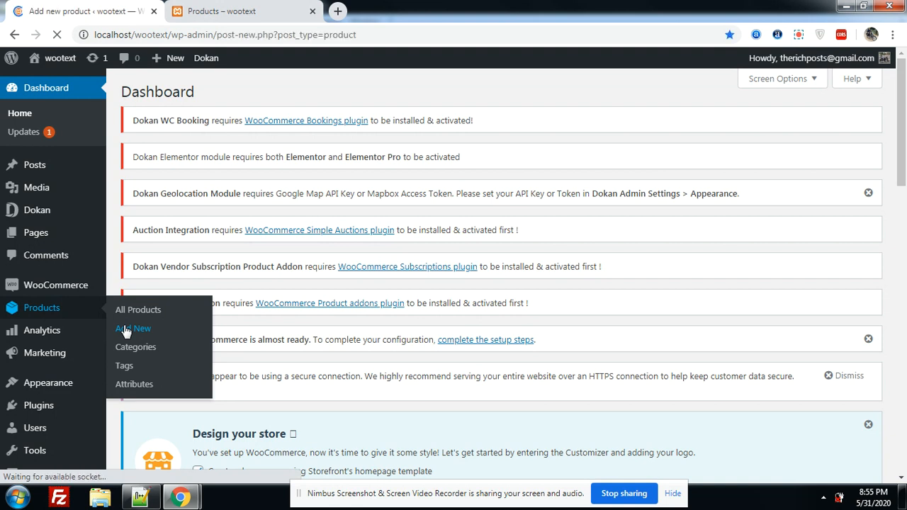
left_click(133, 328)
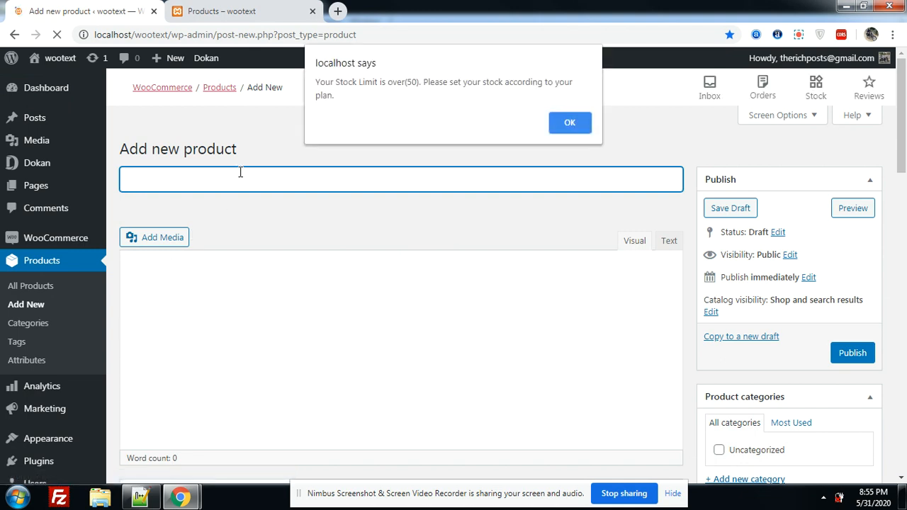
- Dismiss the stock-limit alert and title the new product 'Platinum'
left_click(570, 122)
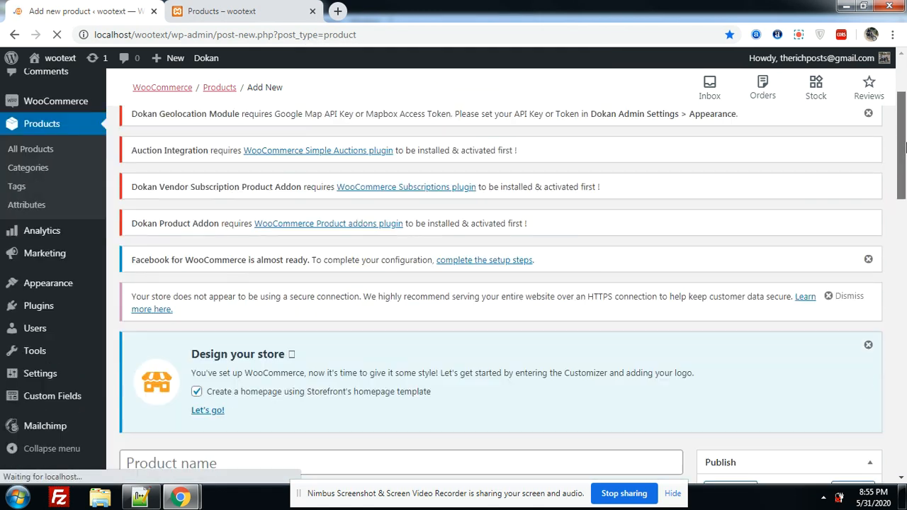
scroll("down", 3)
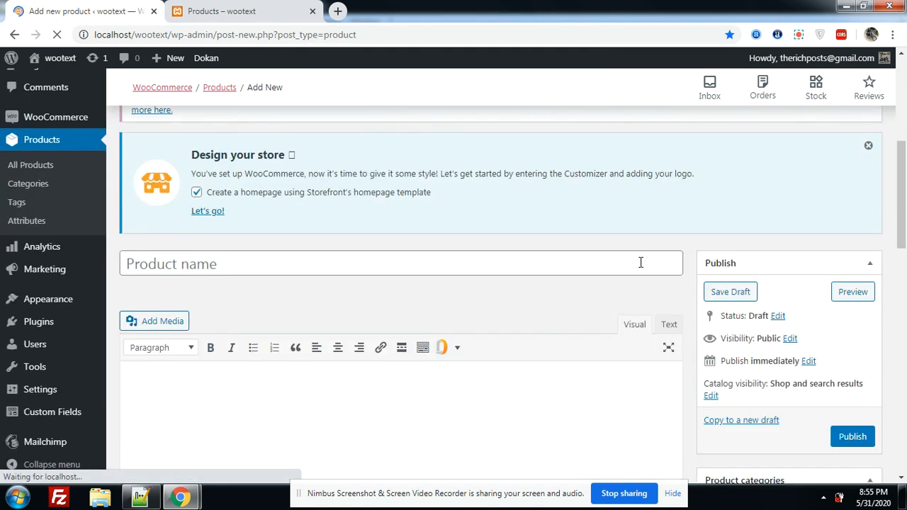
type("P")
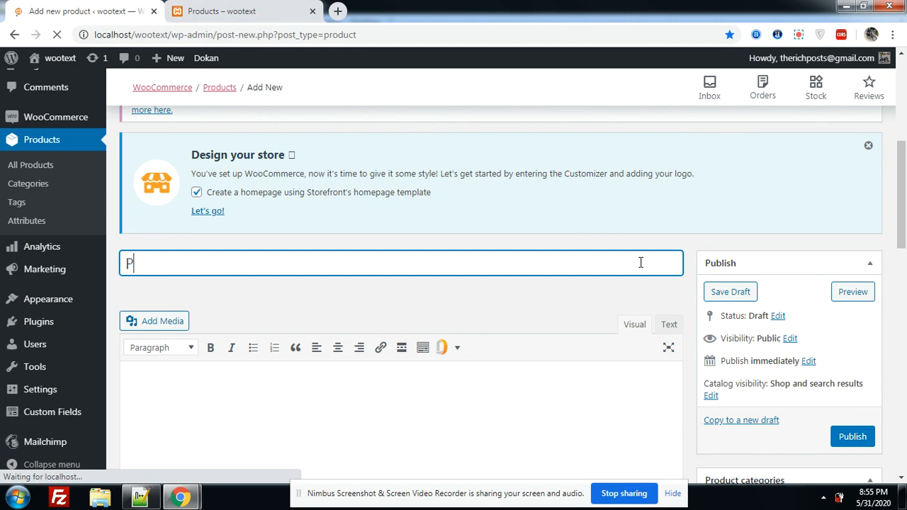
type("lati")
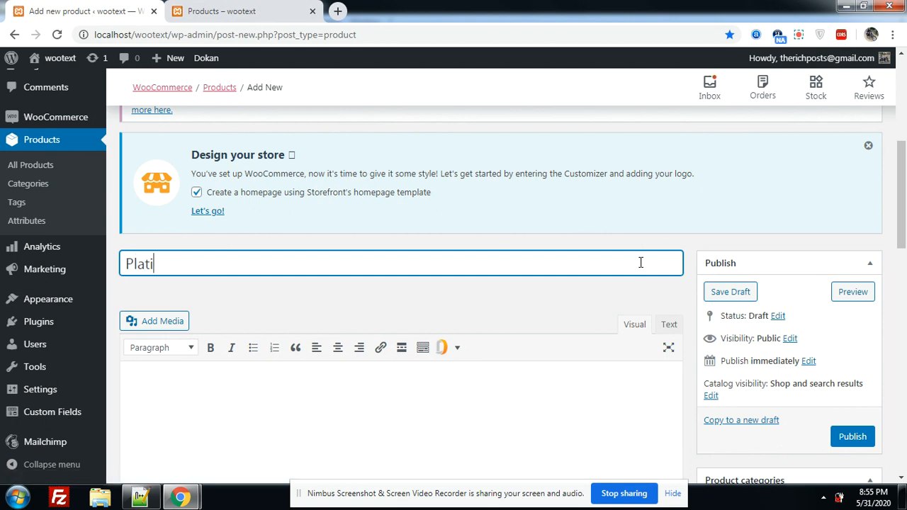
type("num")
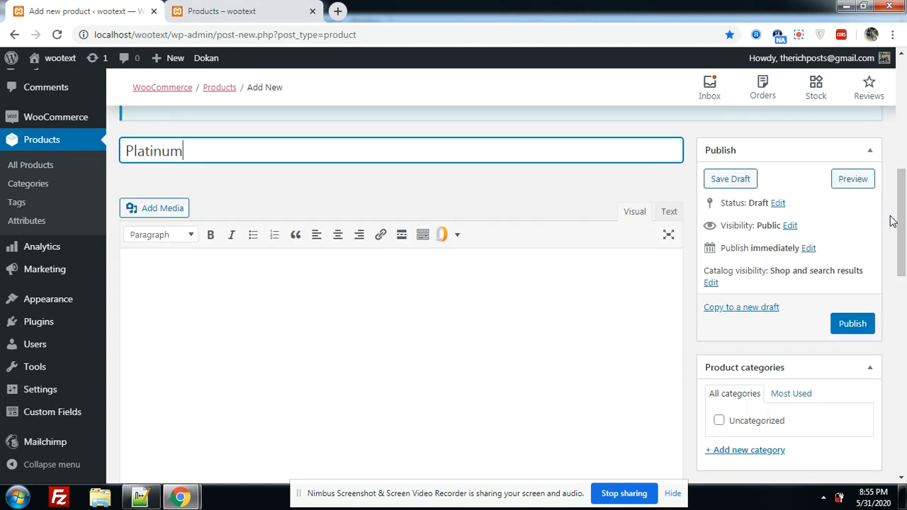
- Enter 'Number of Product : 30' as the description and scroll to product data
type("Number of")
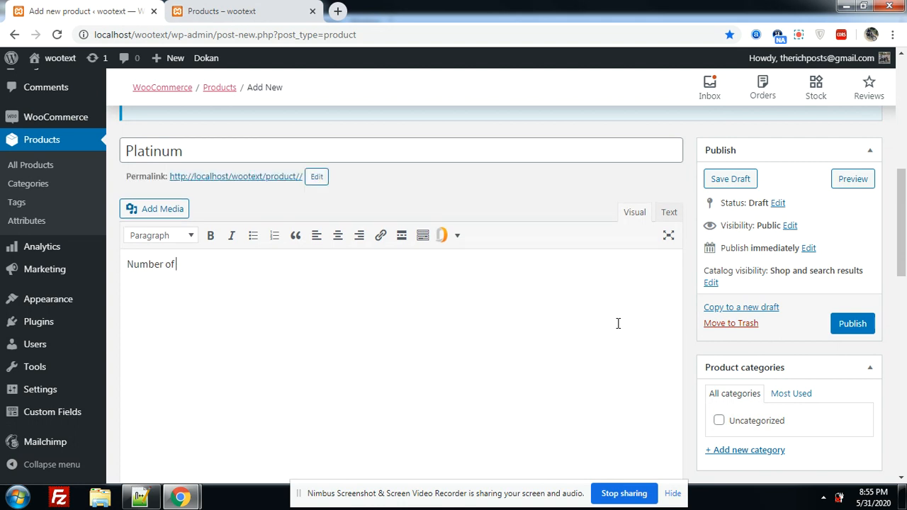
type("Prod")
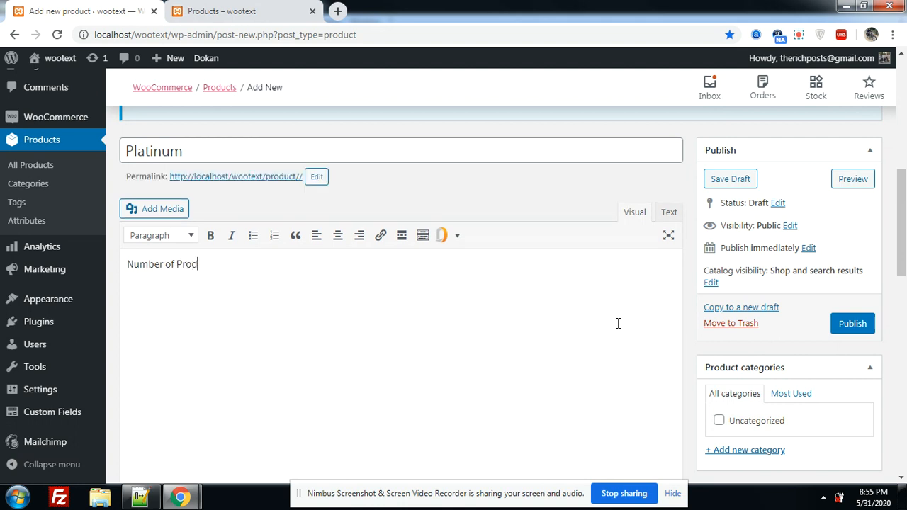
type("uct :")
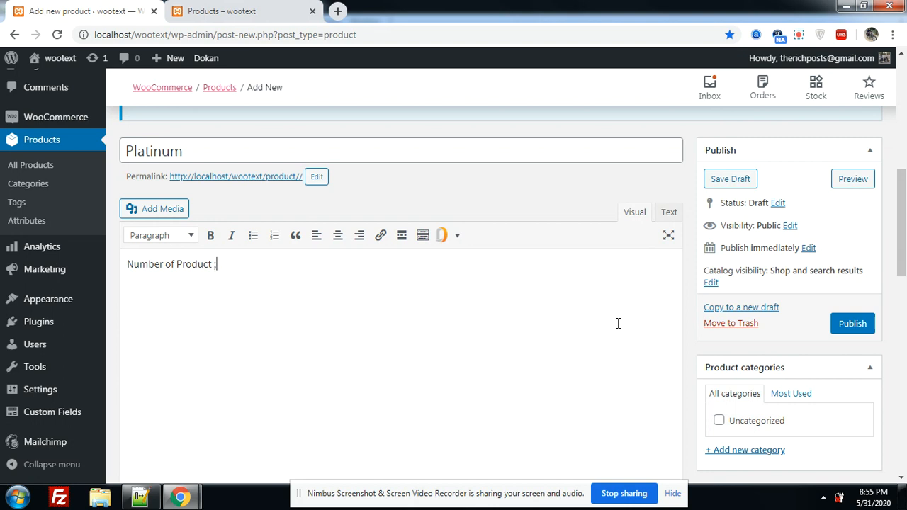
key("Backspace")
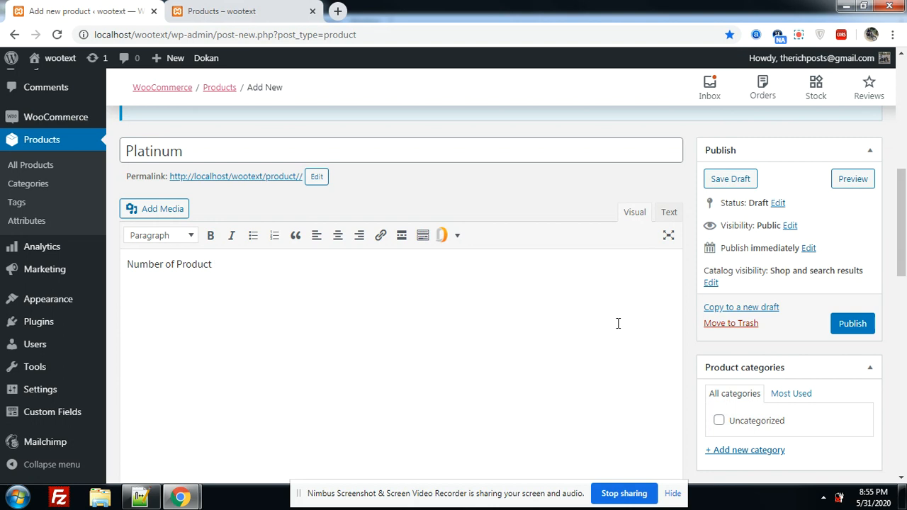
type(":")
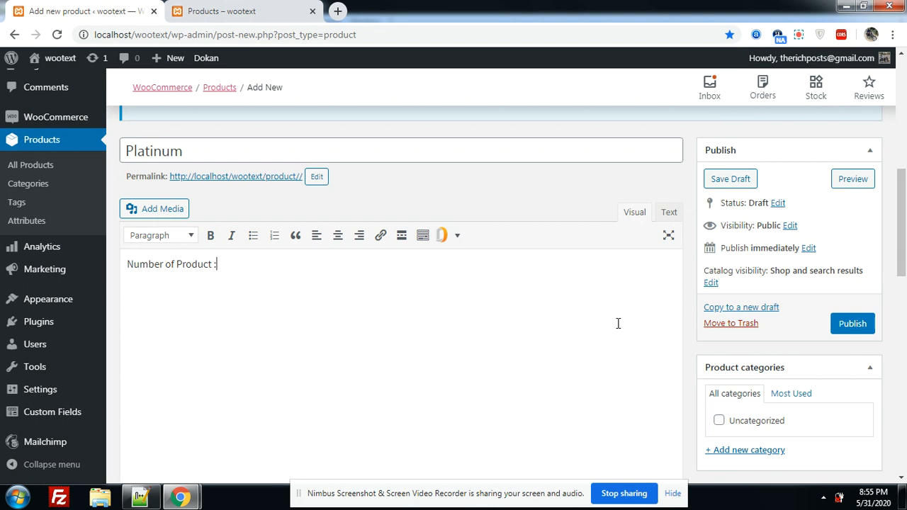
type("30")
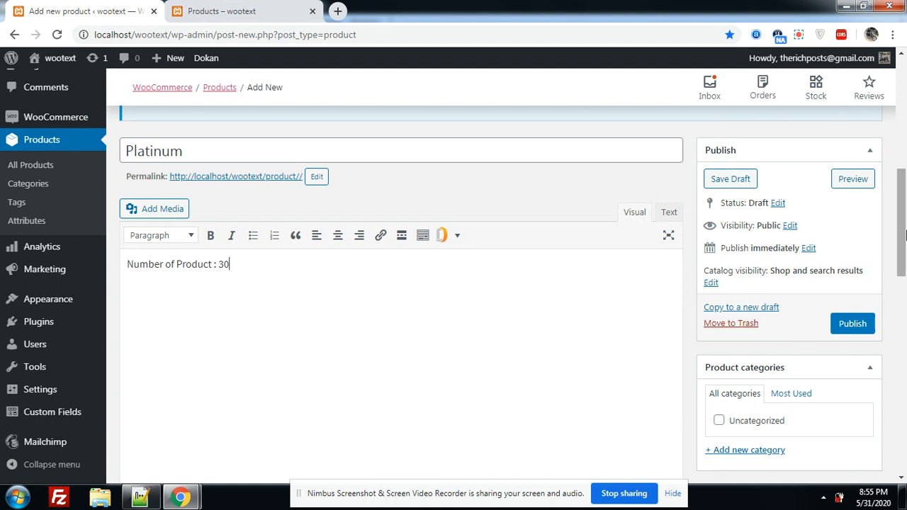
scroll("down", 3)
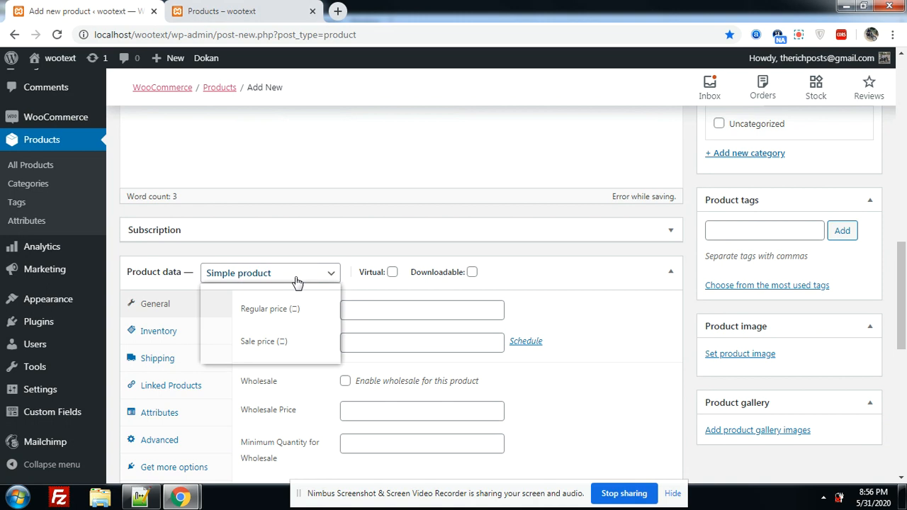
- Make Platinum a Dokan Subscription: regular price 10, 30 products, 30-day pack validity
left_click(270, 273)
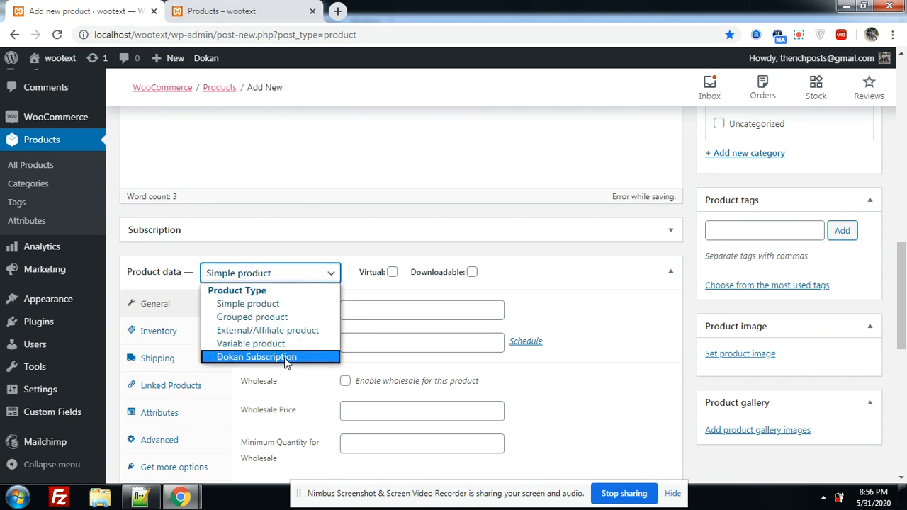
left_click(257, 356)
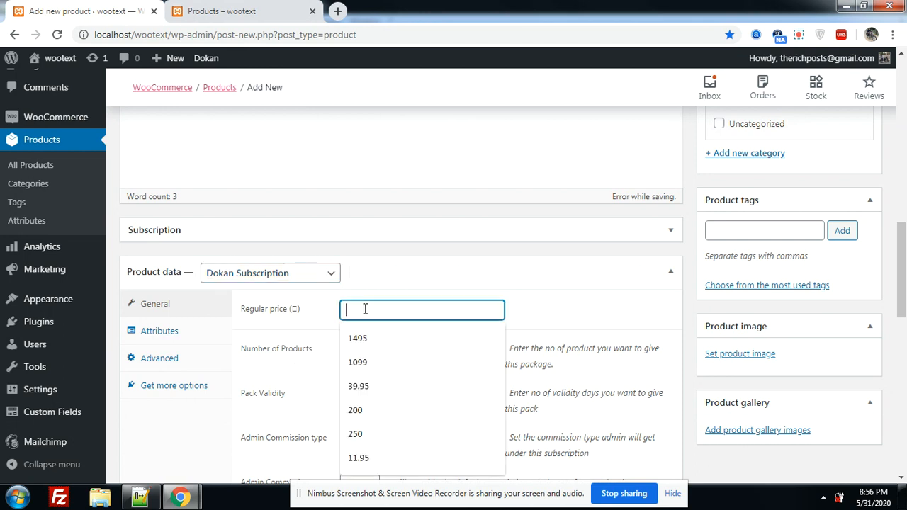
type("1")
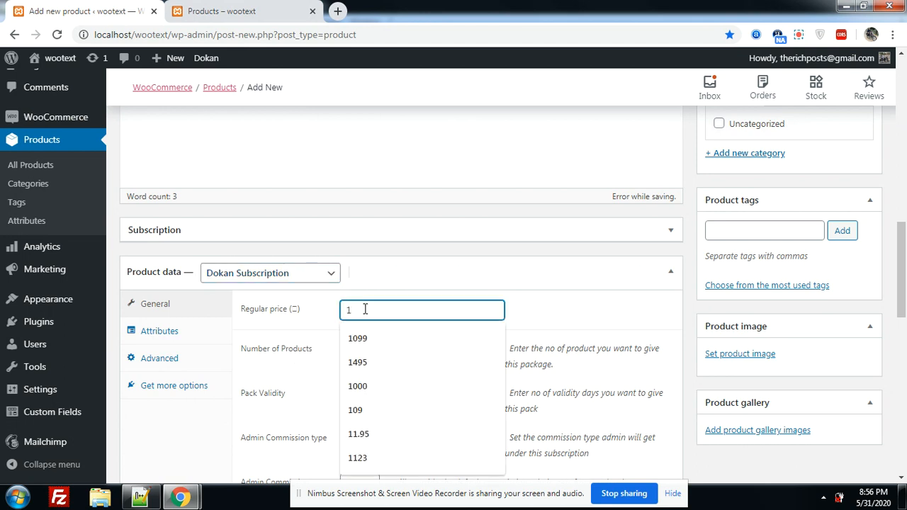
type("00")
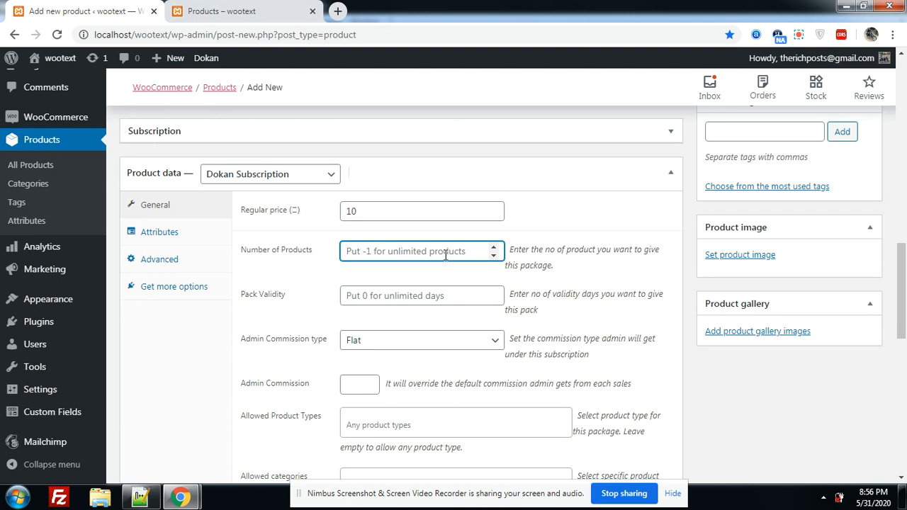
type("30")
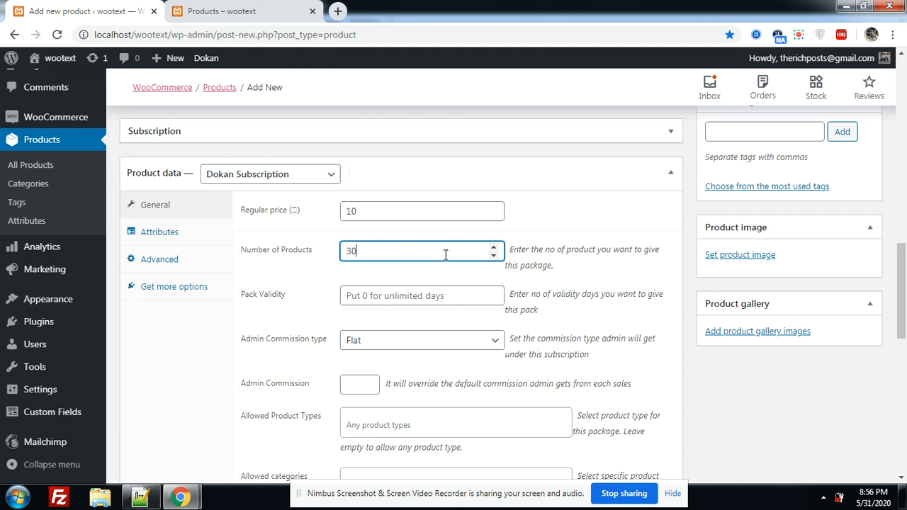
mouse_move(447, 287)
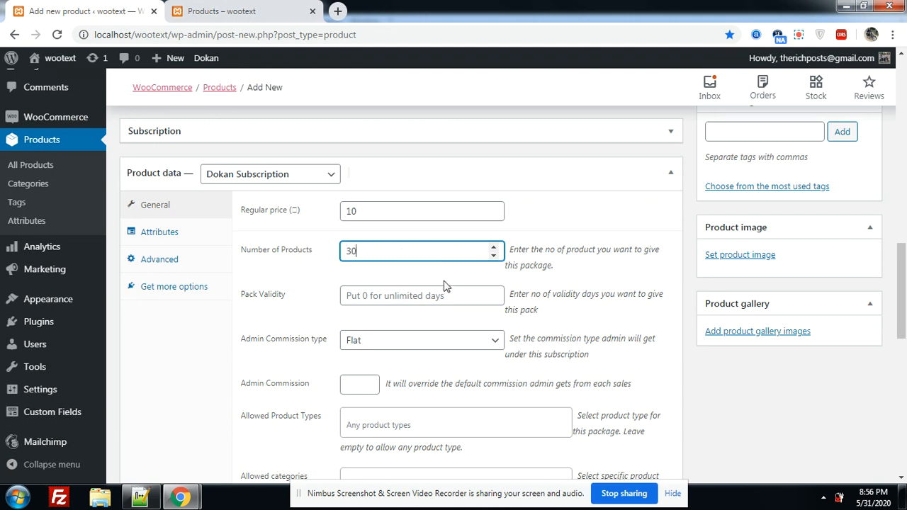
left_click(421, 295)
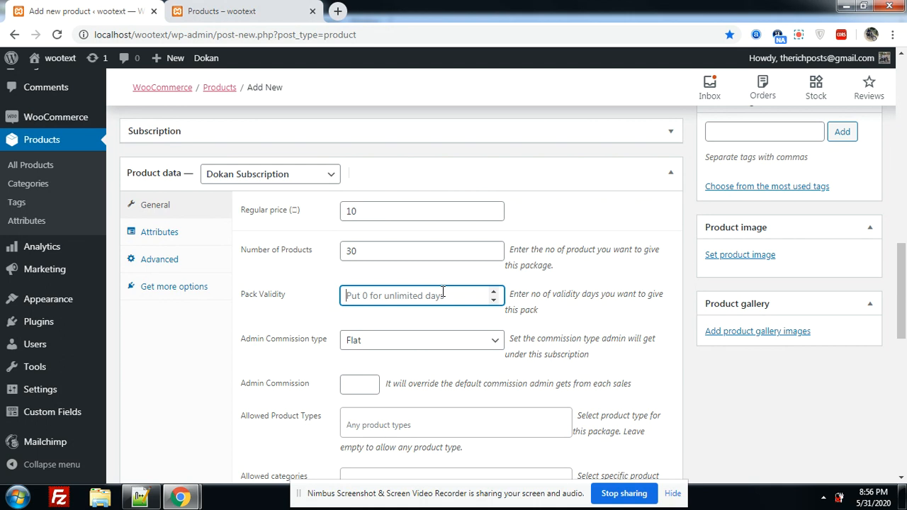
type("30")
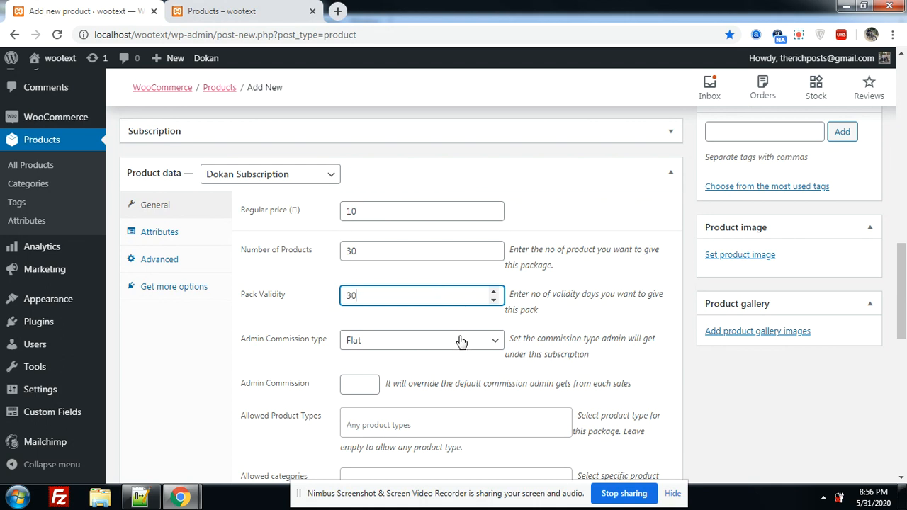
left_click(422, 340)
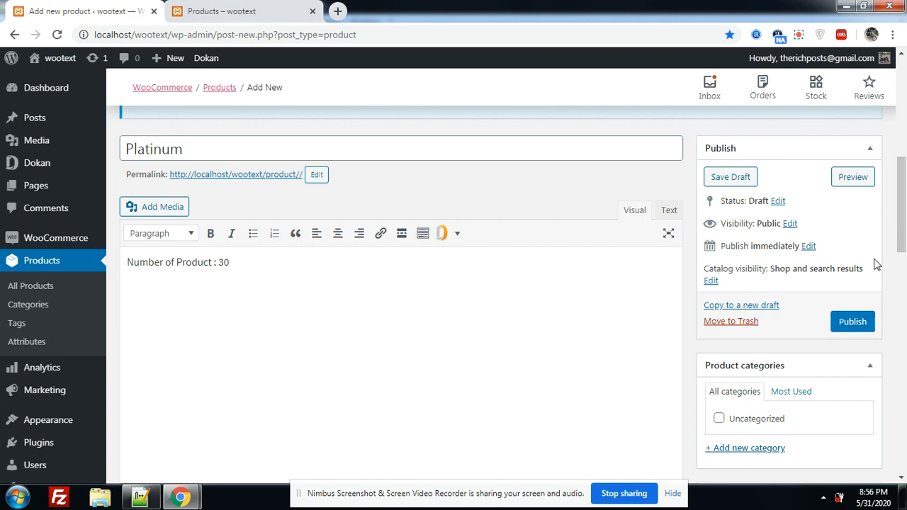
- Publish the Platinum subscription product from the Publish box
left_click(852, 321)
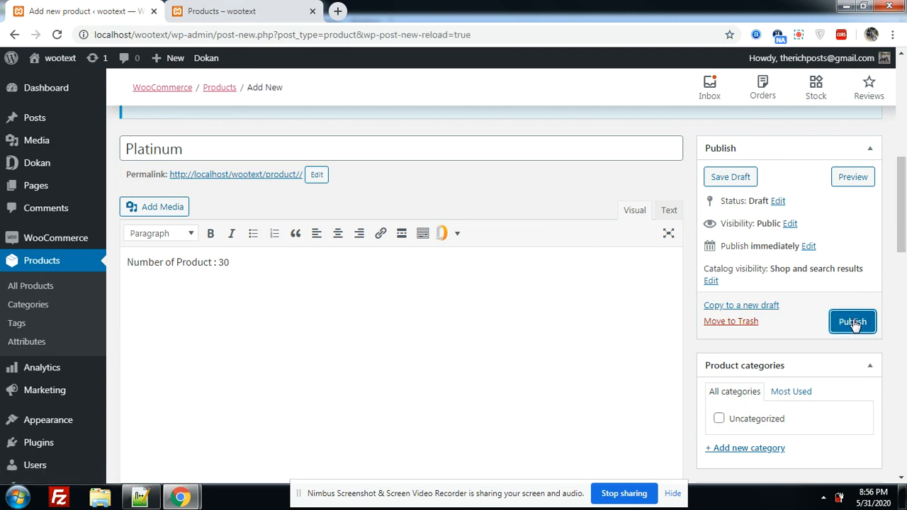
left_click(852, 321)
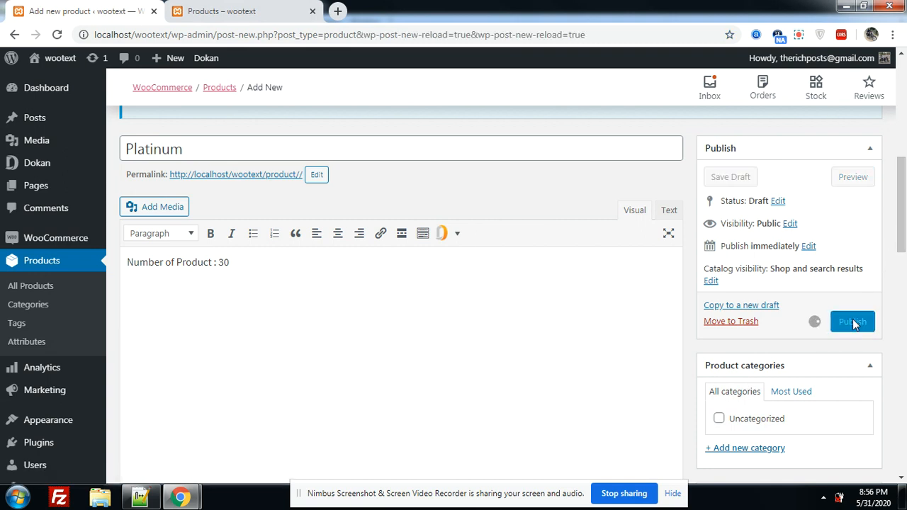
left_click(852, 321)
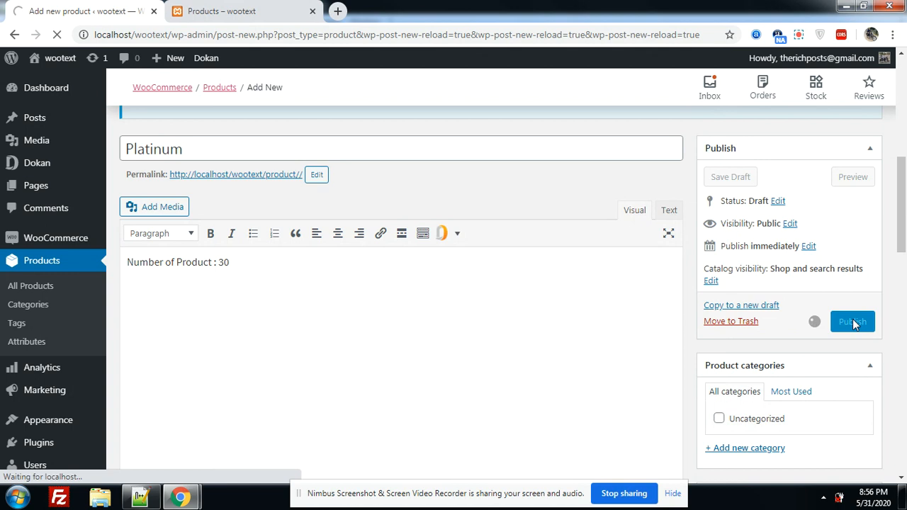
left_click(853, 321)
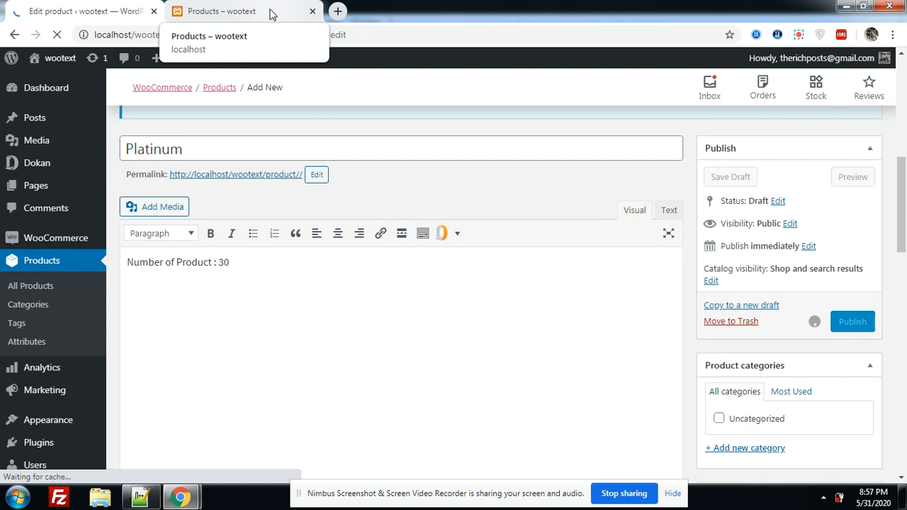
left_click(852, 321)
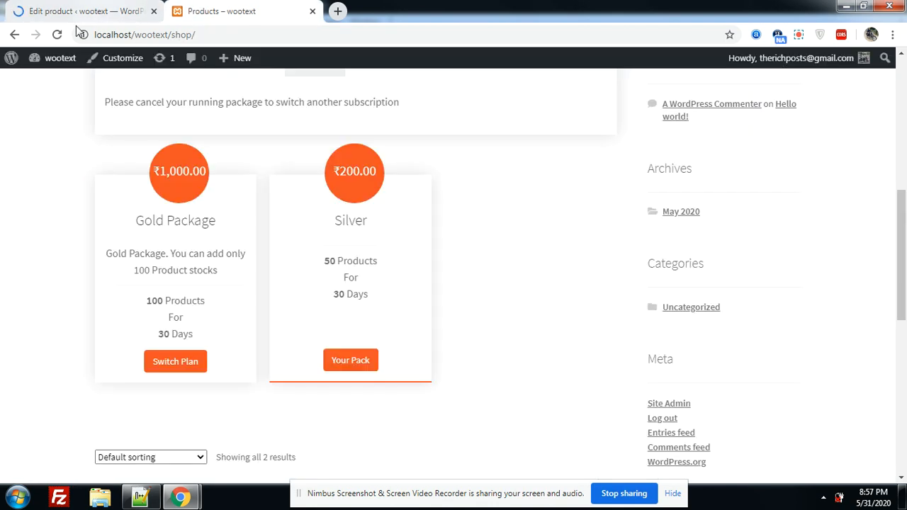
- Reload the shop page and scroll to the Platinum, Gold and Silver packs
left_click(56, 34)
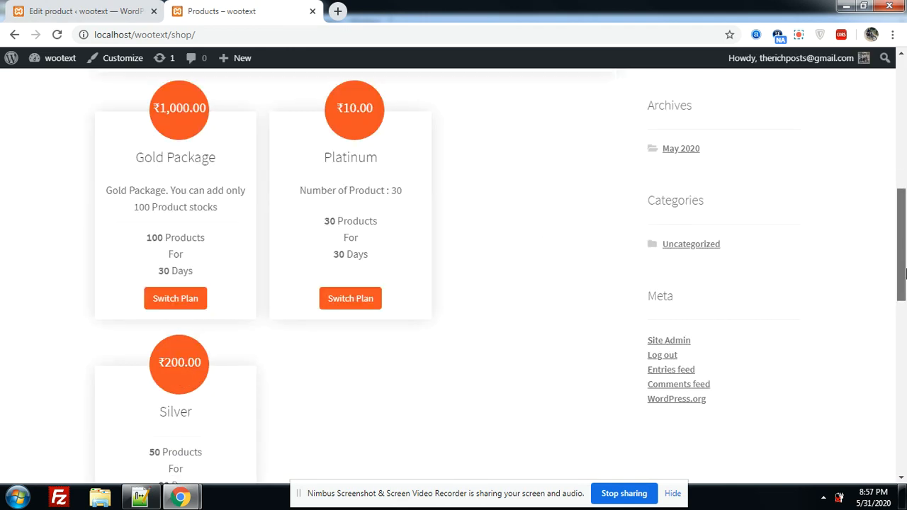
scroll("down", 3)
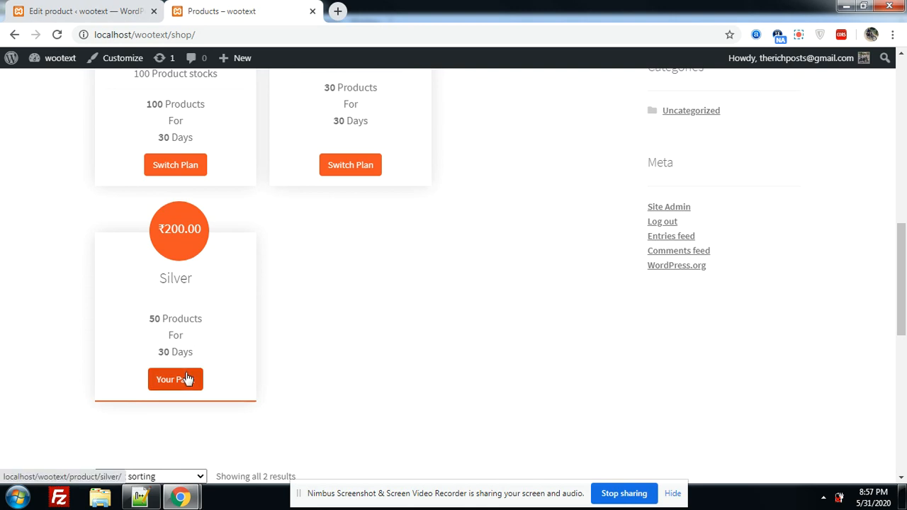
- Open and browse Silver's ₹200.00 product page via 'Your Pack', then go to Dashboard
left_click(175, 379)
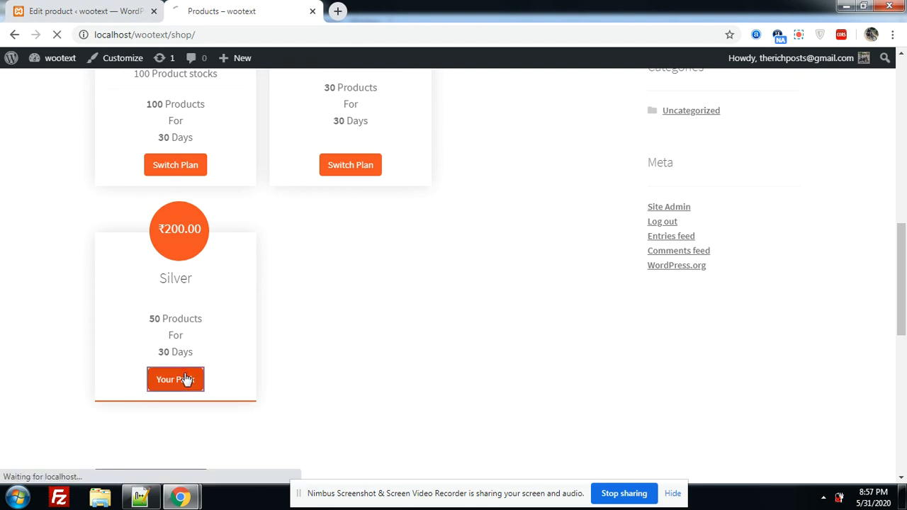
left_click(175, 380)
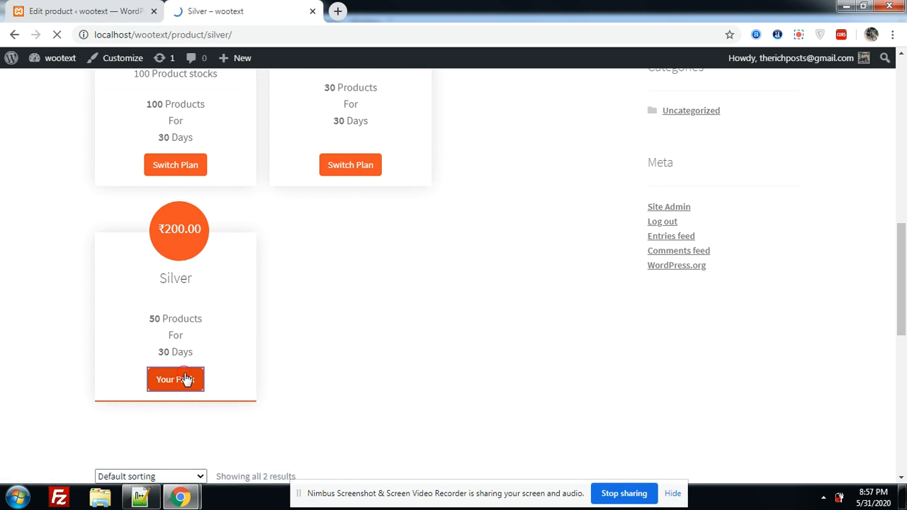
left_click(175, 379)
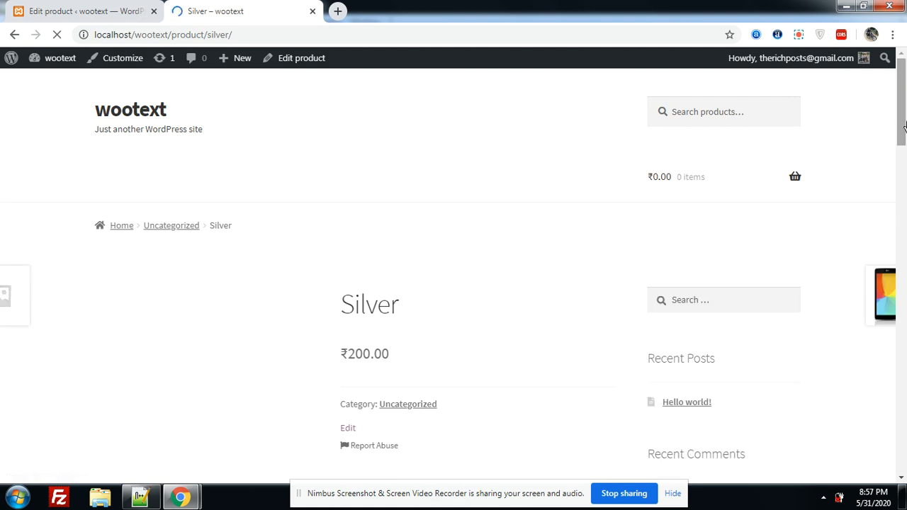
scroll("down", 3)
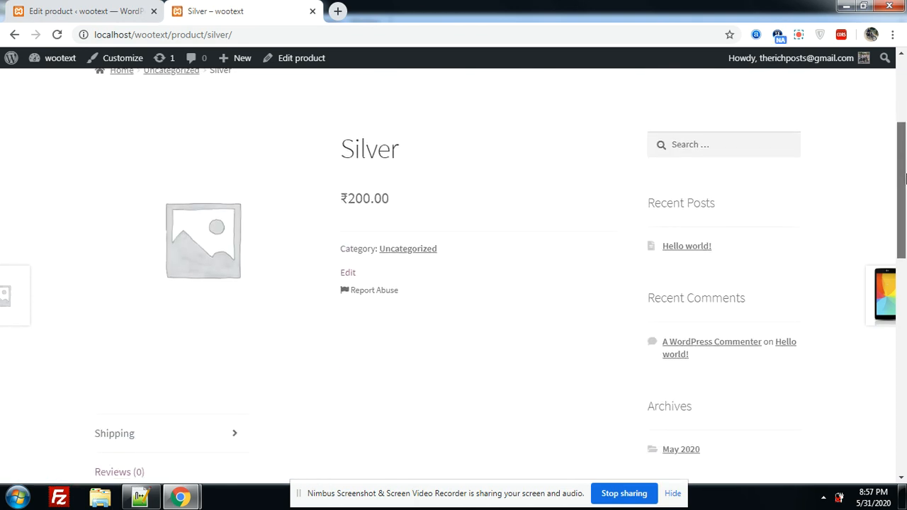
scroll("down", 3)
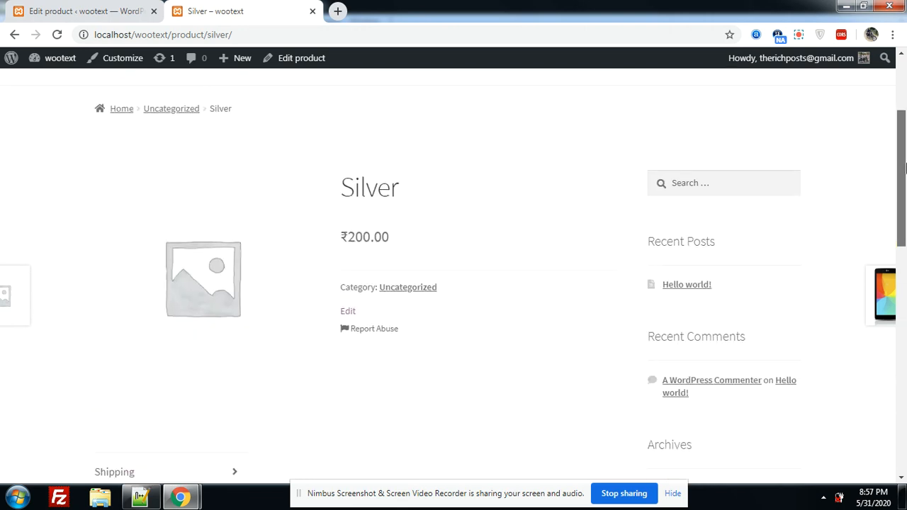
scroll("up", 3)
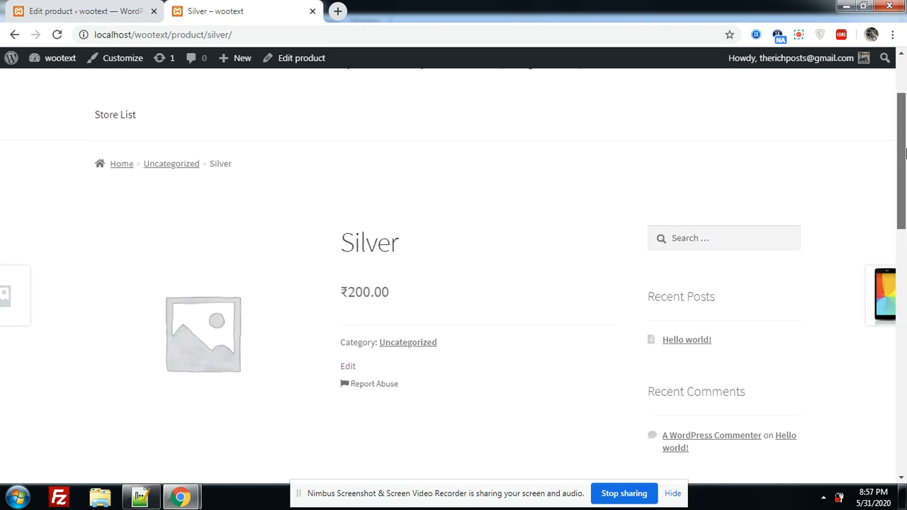
scroll("up", 3)
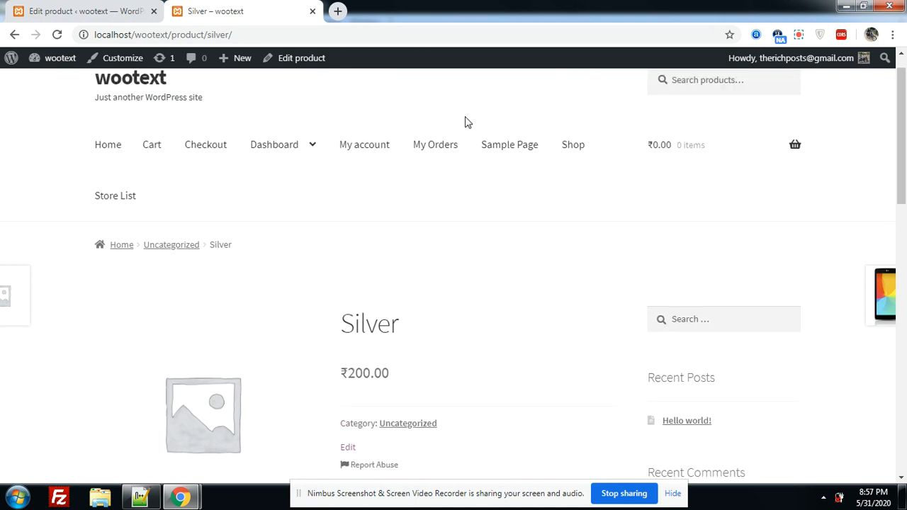
left_click(275, 145)
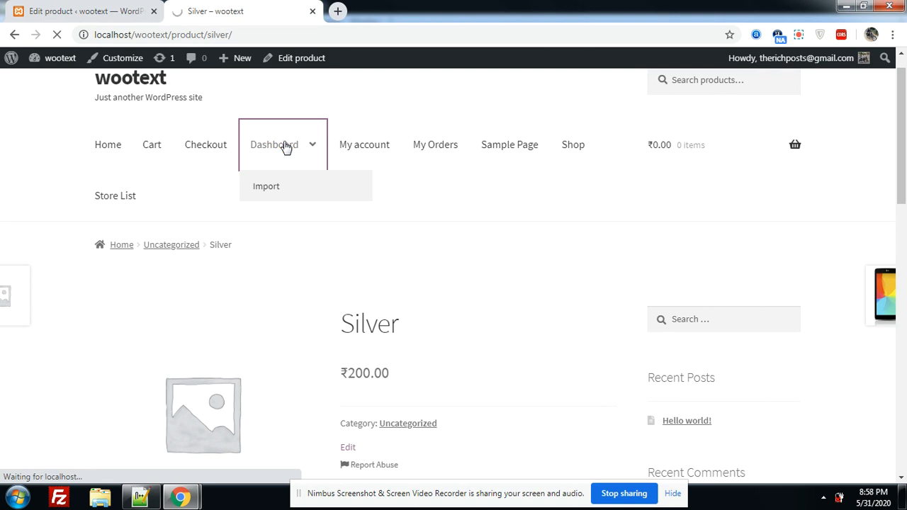
- View the vendor dashboard's Products list, noting 45 more products can be added
left_click(274, 145)
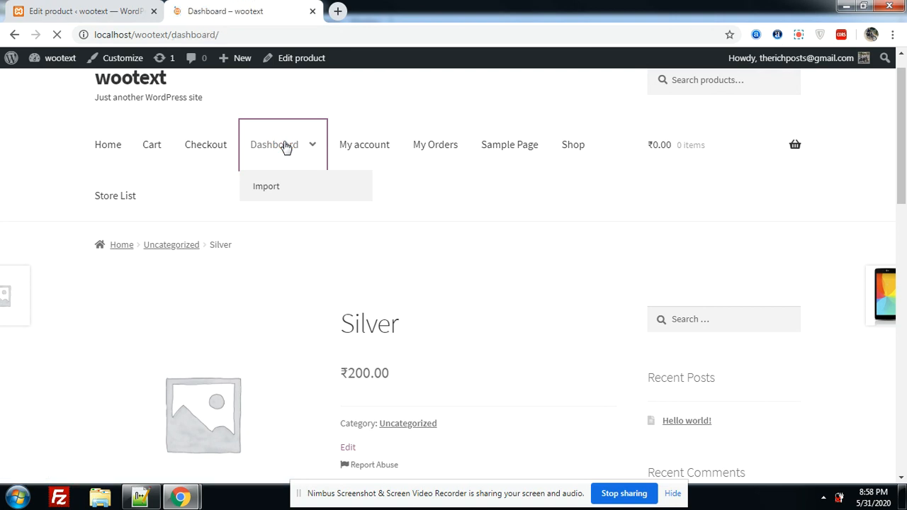
left_click(274, 144)
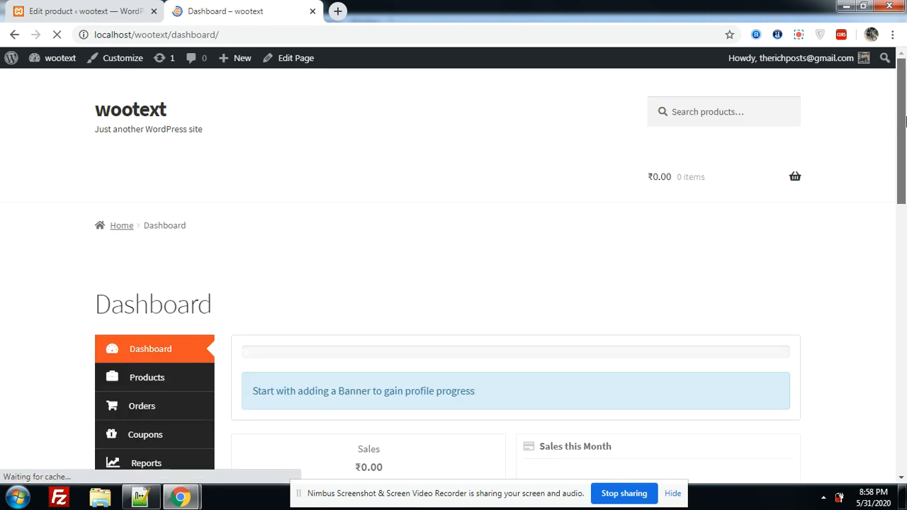
scroll("down", 3)
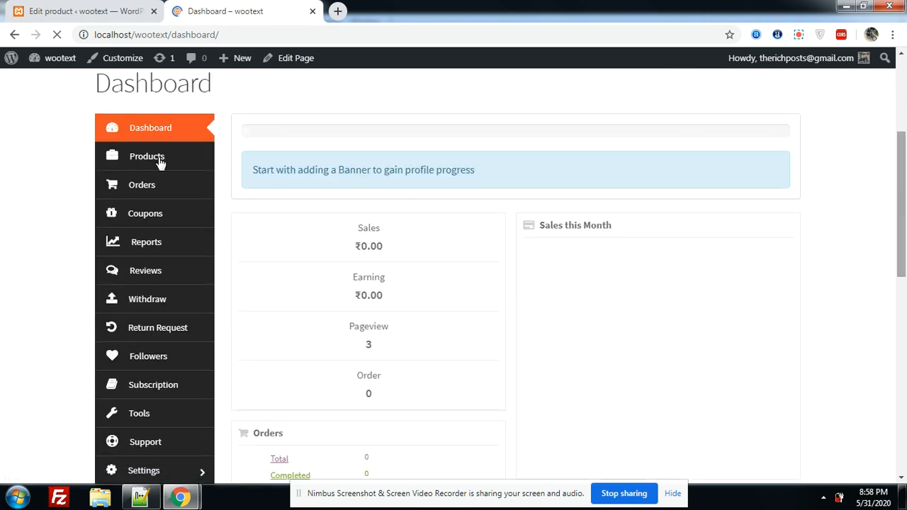
left_click(147, 156)
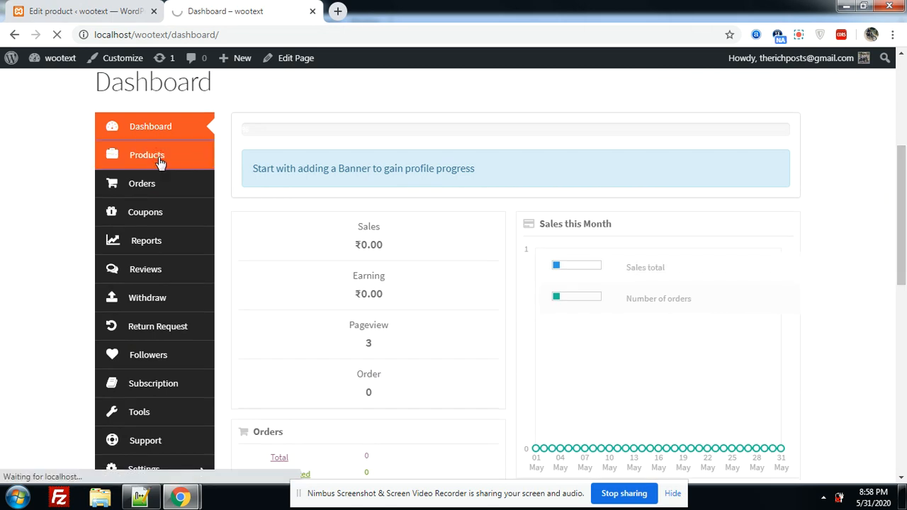
left_click(147, 155)
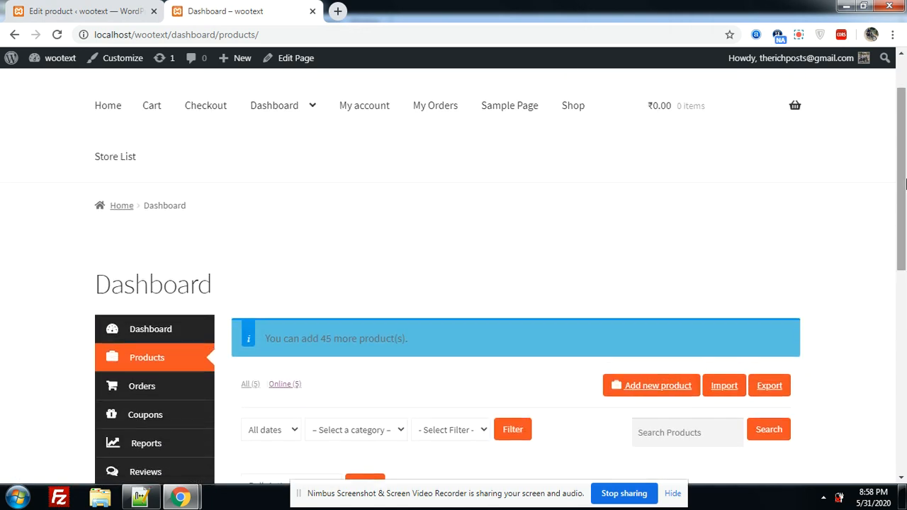
left_click(572, 105)
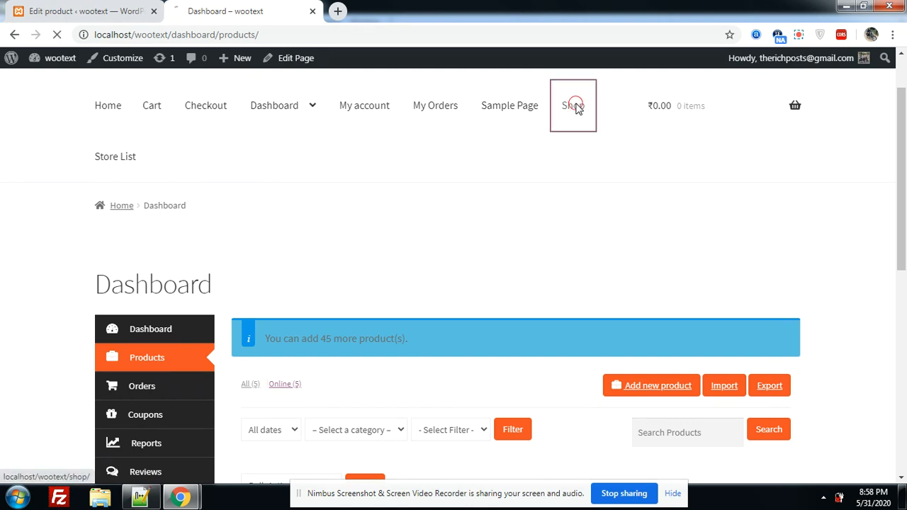
- Scroll the shop page to see Platinum (₹10.00, 30 products, 30 days) beside Gold and Silver
left_click(572, 105)
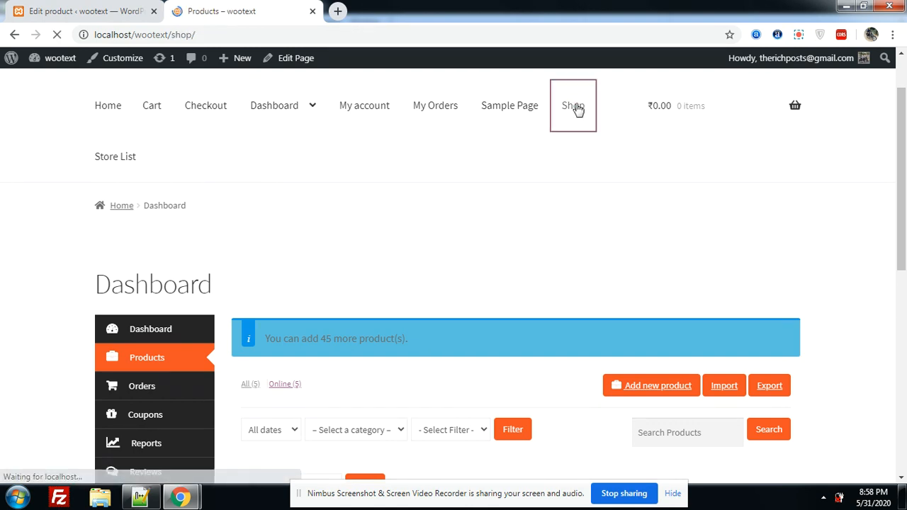
left_click(572, 105)
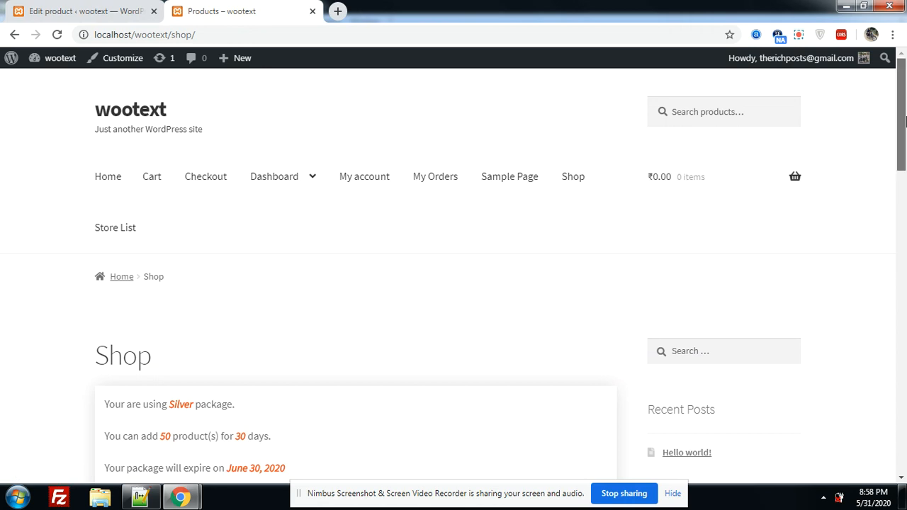
scroll("down", 3)
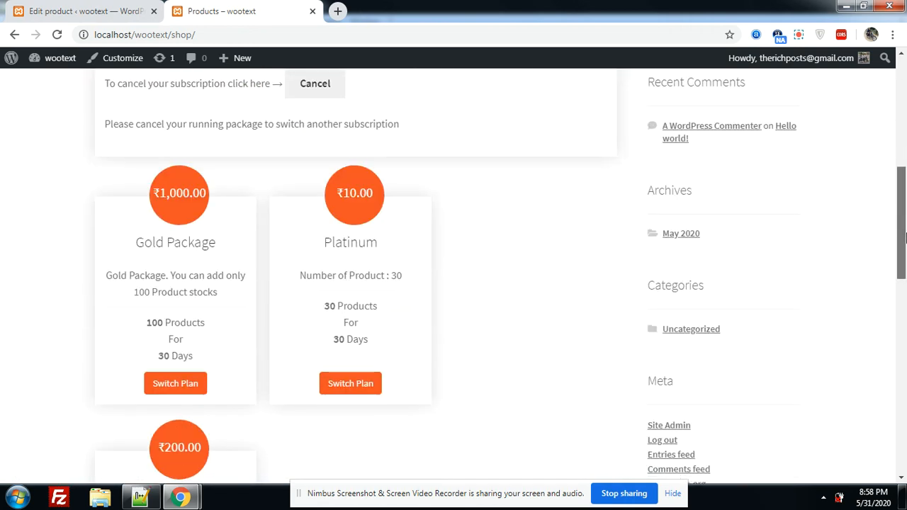
scroll("down", 3)
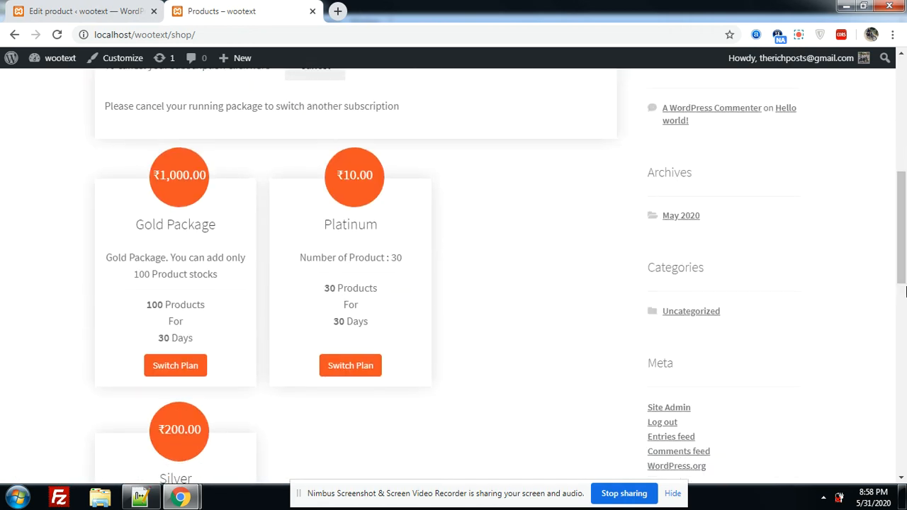
scroll("down", 3)
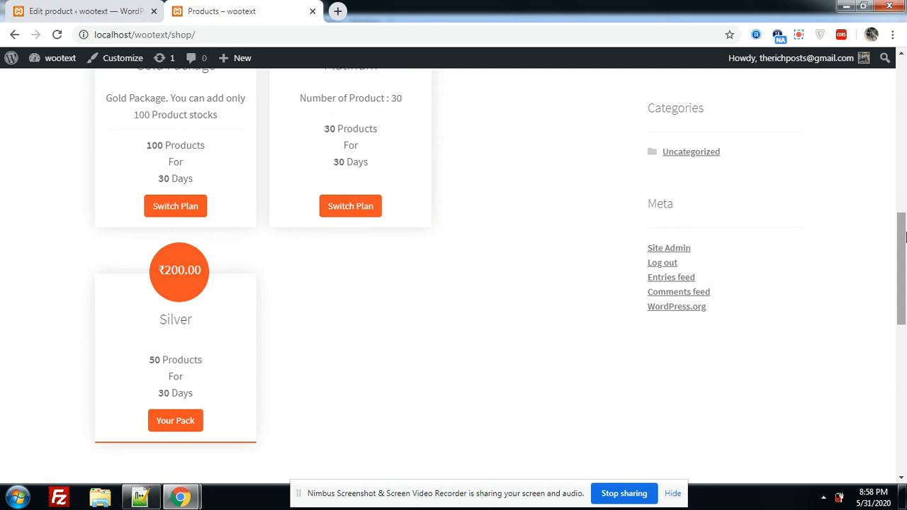
mouse_move(629, 493)
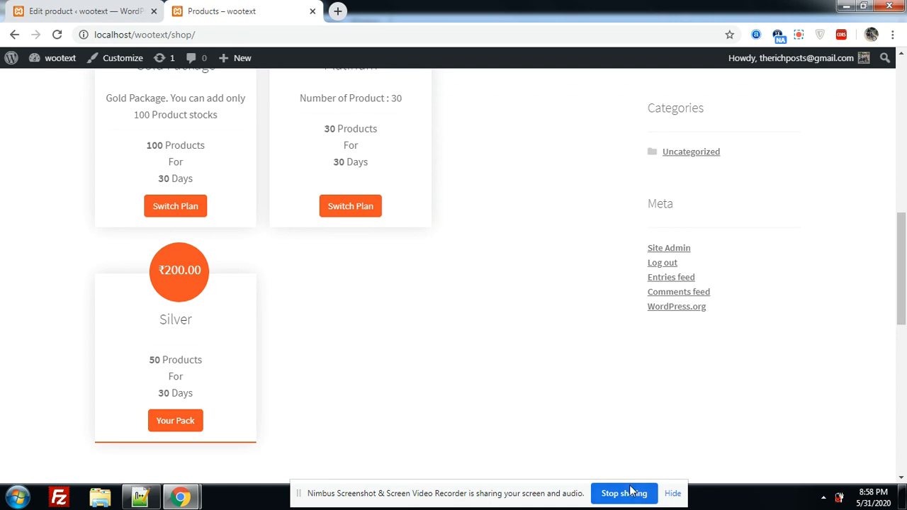